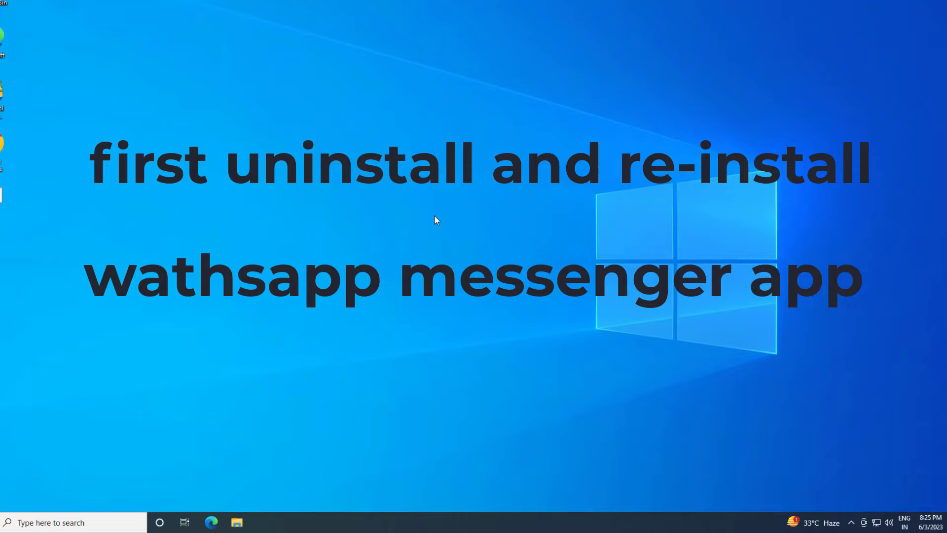
pyautogui.moveTo(432, 220)
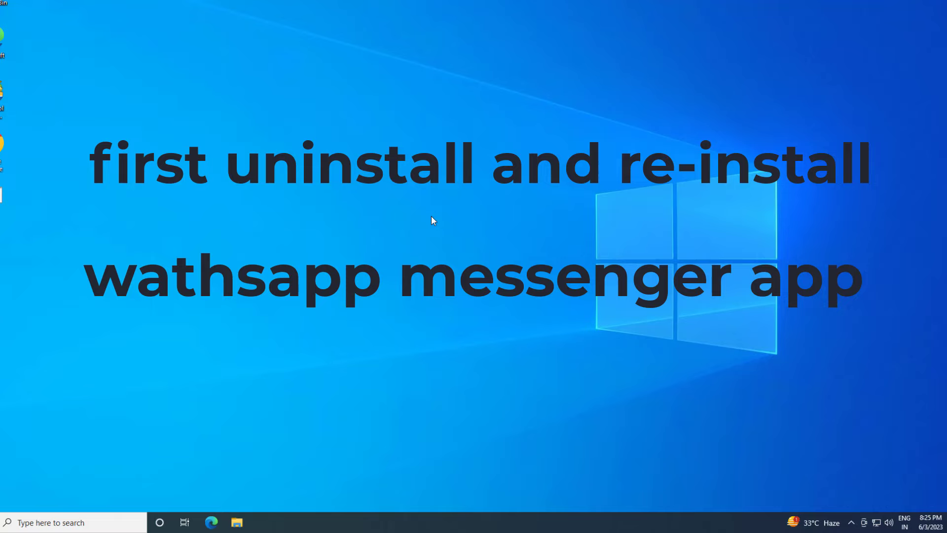
# - Launch Microsoft Store from Windows Search and reach the WhatsApp app page
pyautogui.click(72, 522)
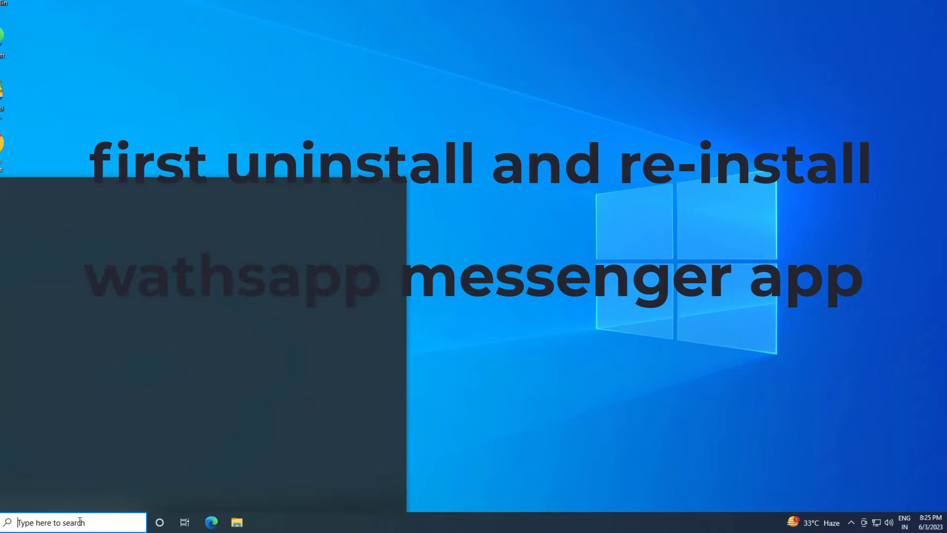
pyautogui.click(72, 521)
pyautogui.write('mi')
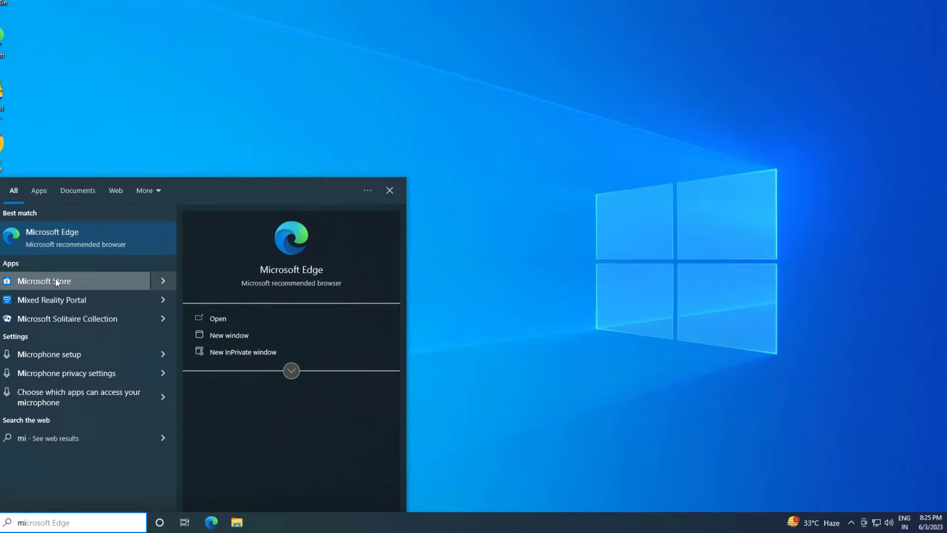
pyautogui.click(43, 280)
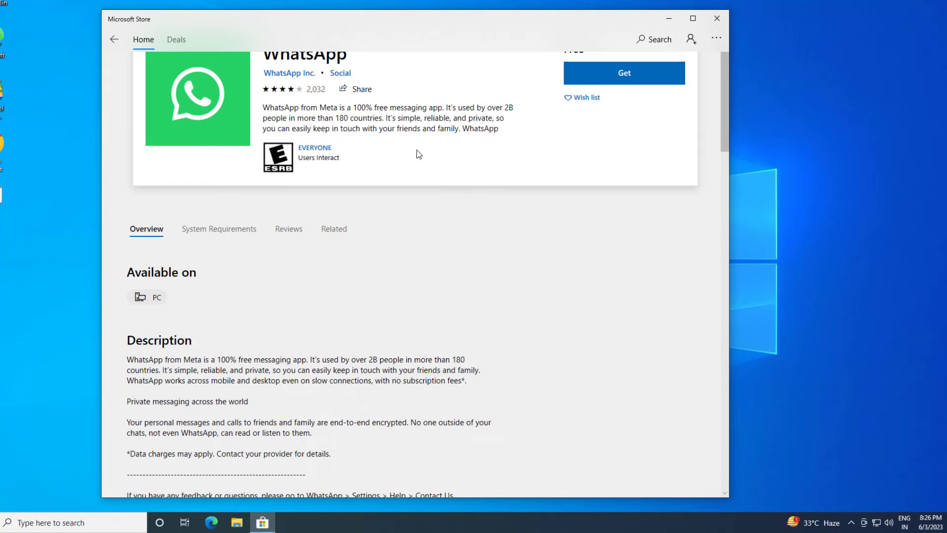
# - Get the free WhatsApp app from its Store page, then close the Store window
pyautogui.scroll(-3)
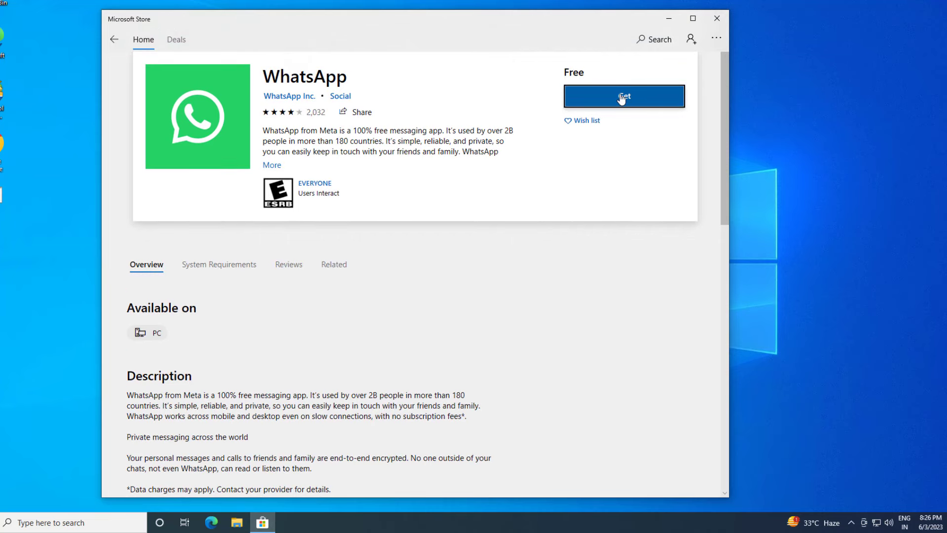
pyautogui.click(717, 18)
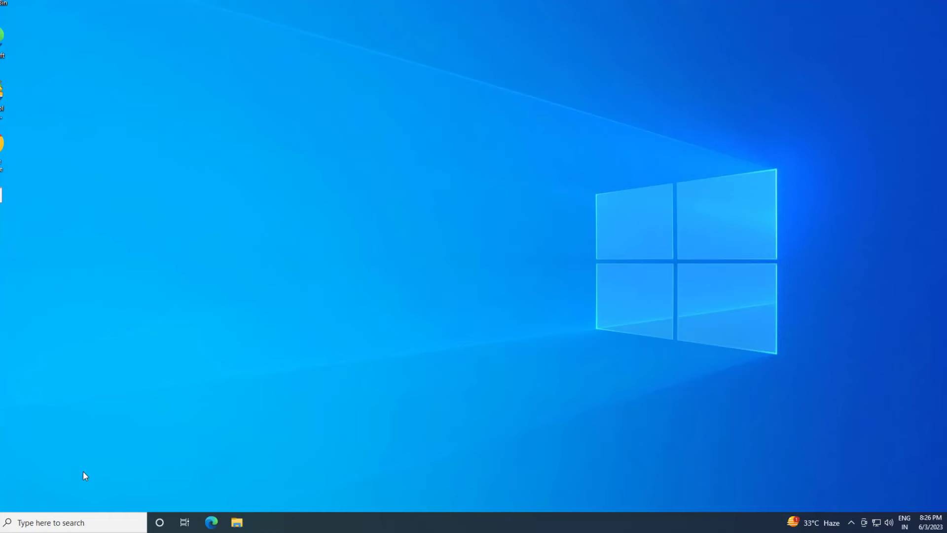
# - Reach Settings > Apps via Windows Search to list installed apps and features
pyautogui.click(55, 522)
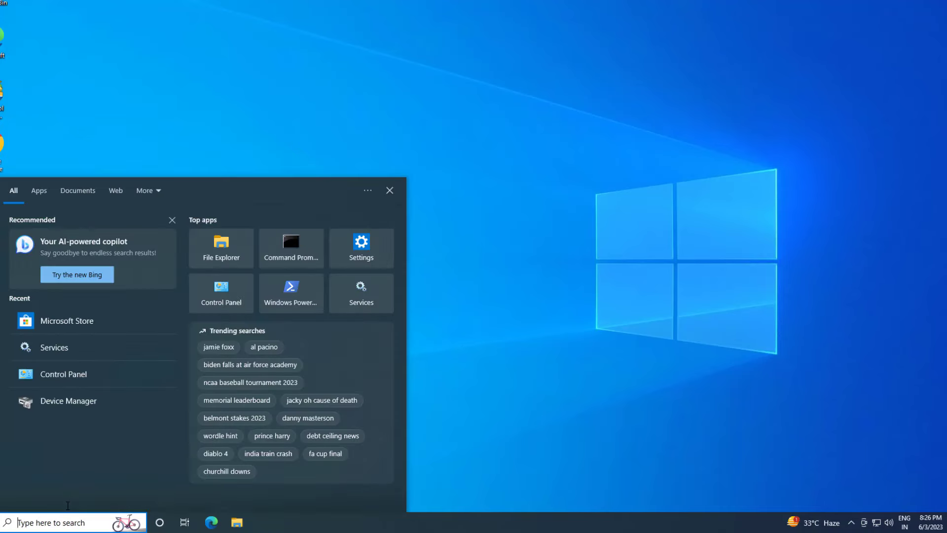
pyautogui.write('ws')
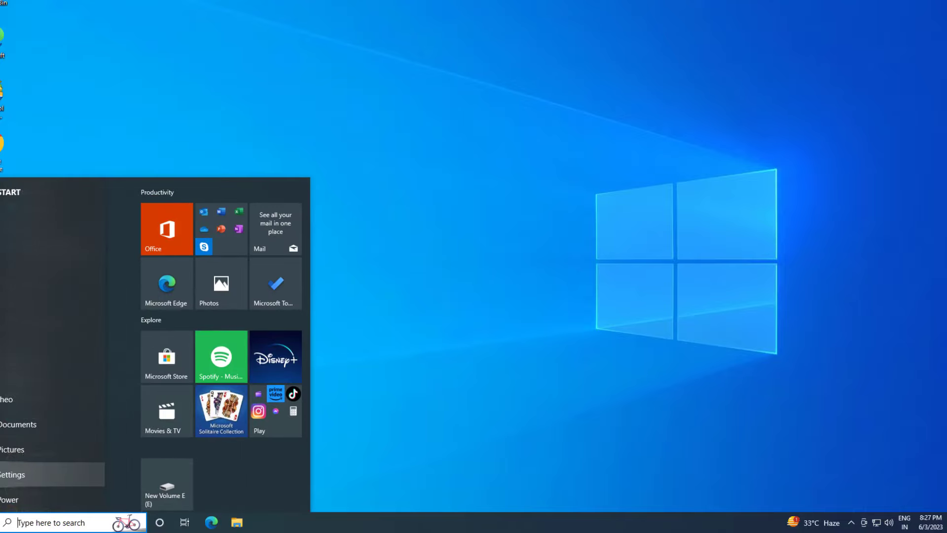
pyautogui.click(13, 475)
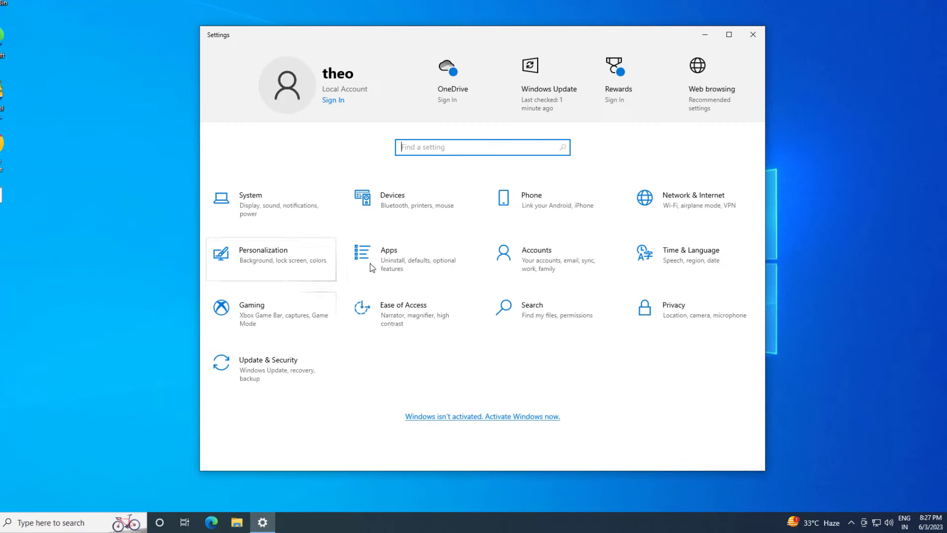
pyautogui.click(389, 249)
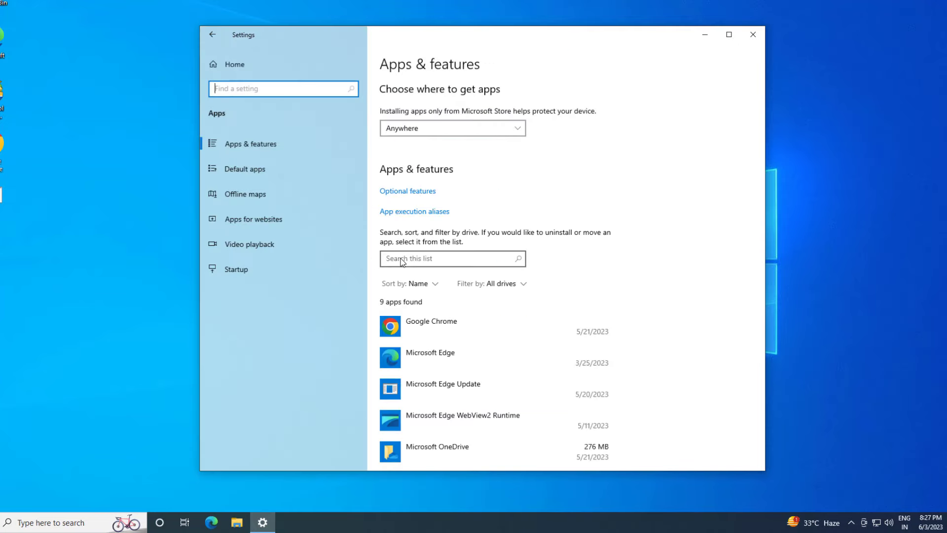
# - Locate Microsoft Store in the 42-app installed list and expand its entry
pyautogui.click(250, 143)
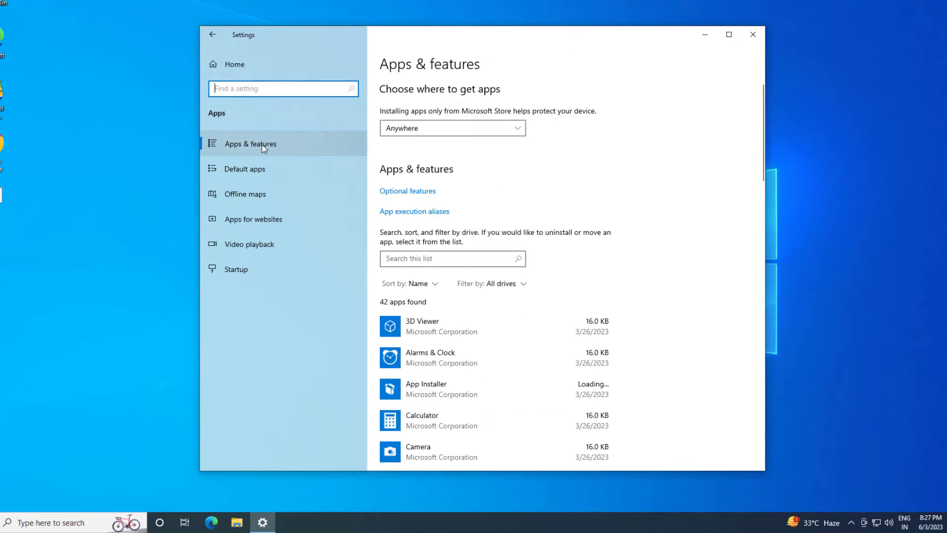
pyautogui.scroll(-3)
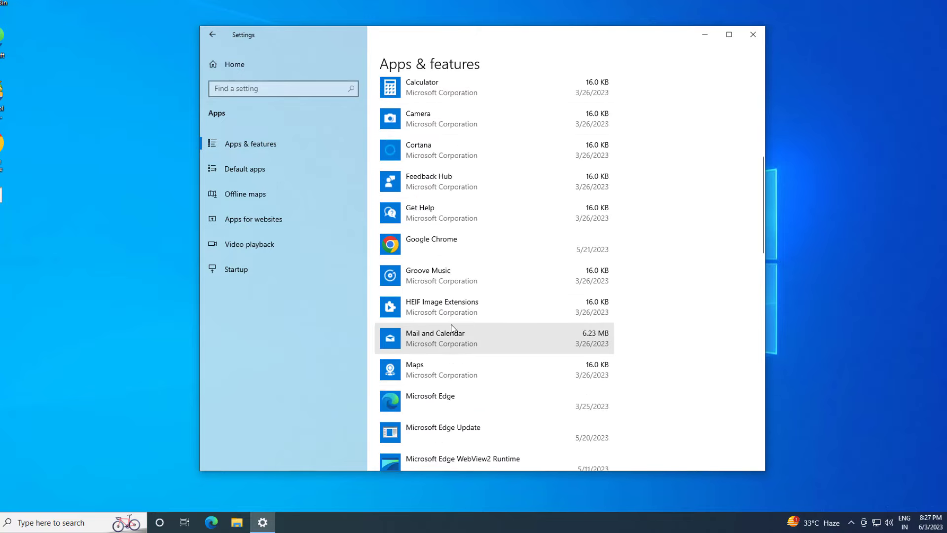
pyautogui.scroll(-3)
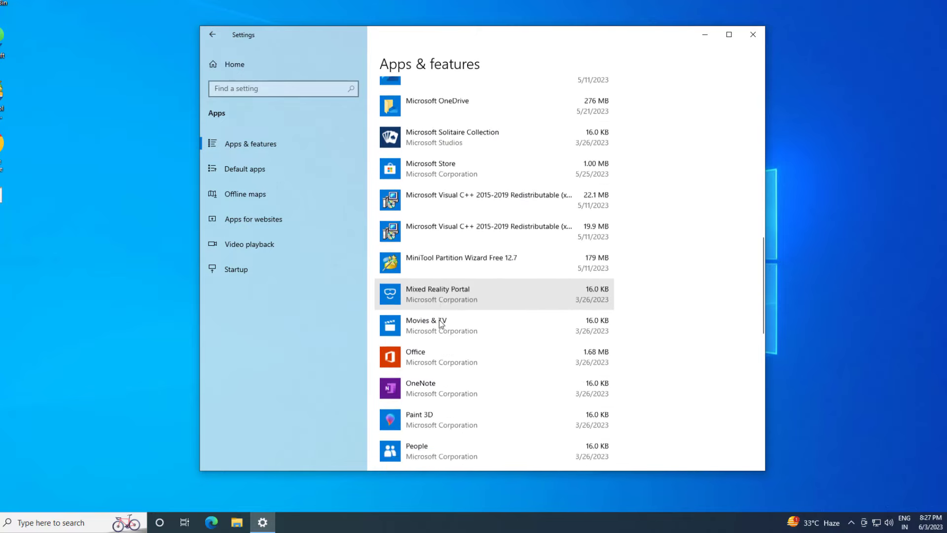
pyautogui.scroll(-3)
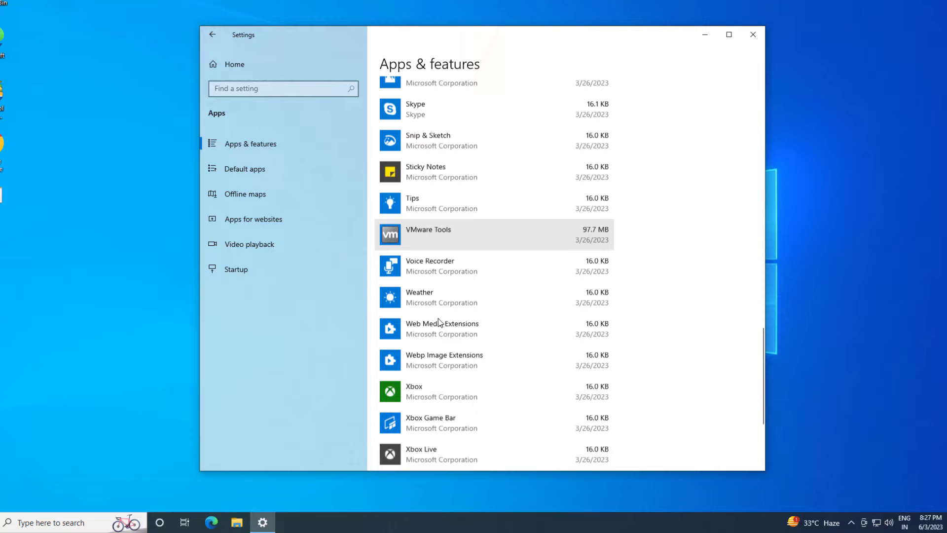
pyautogui.scroll(-3)
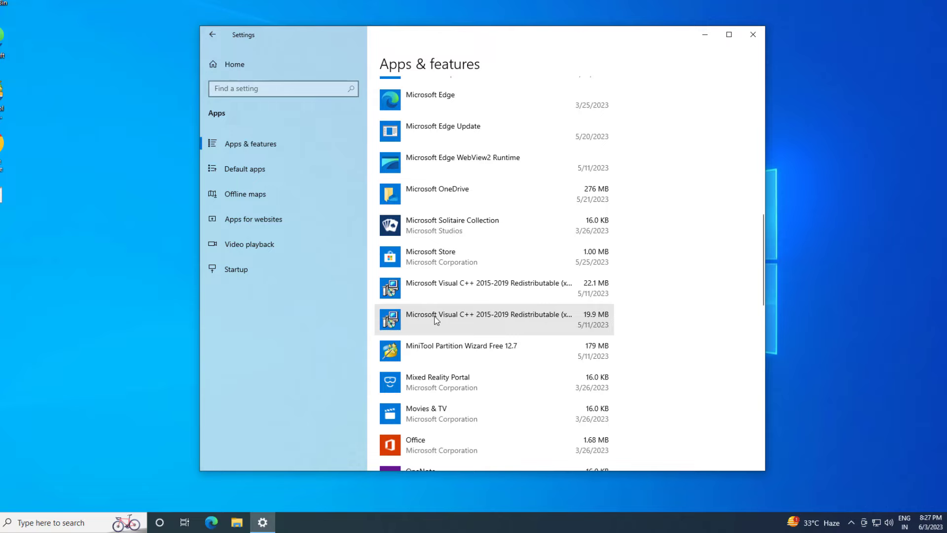
pyautogui.click(458, 256)
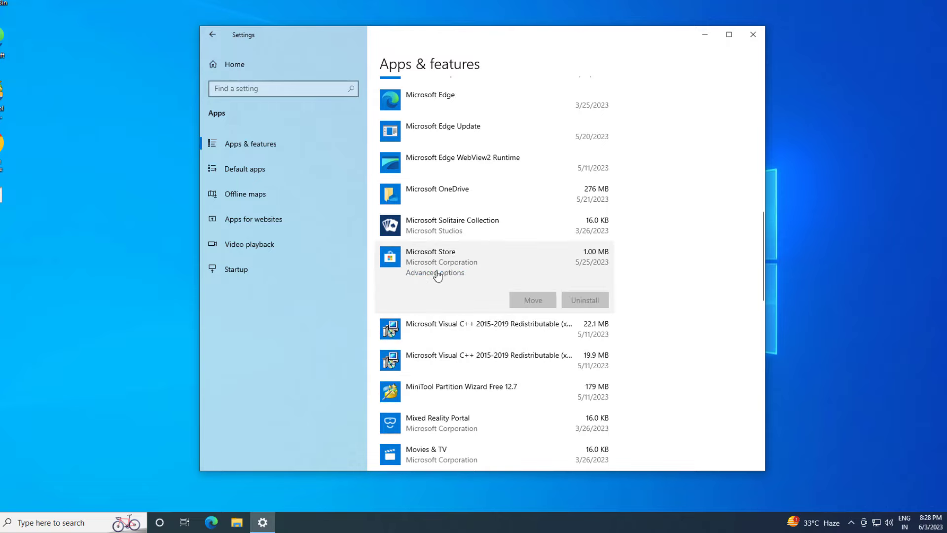
# - Reset Microsoft Store from its Advanced options, confirming deletion of its app data
pyautogui.click(434, 272)
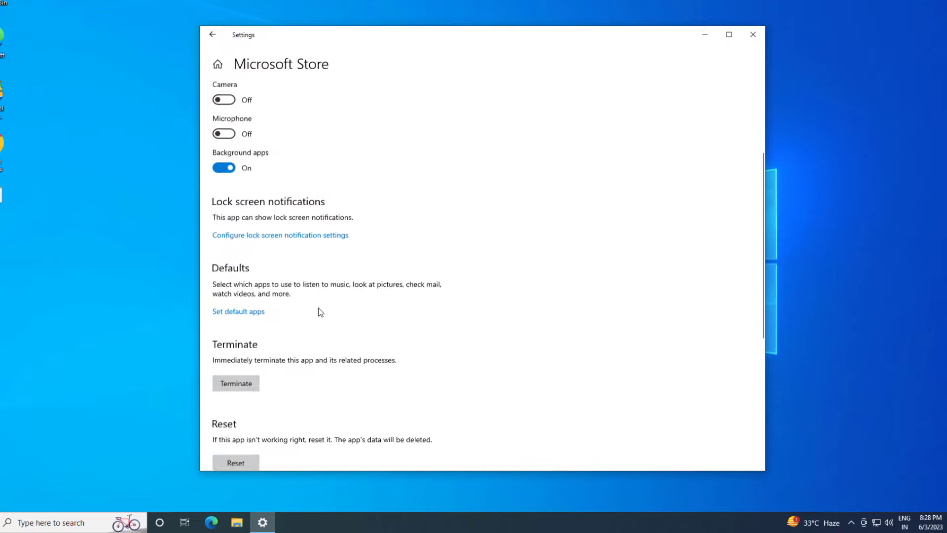
pyautogui.scroll(-3)
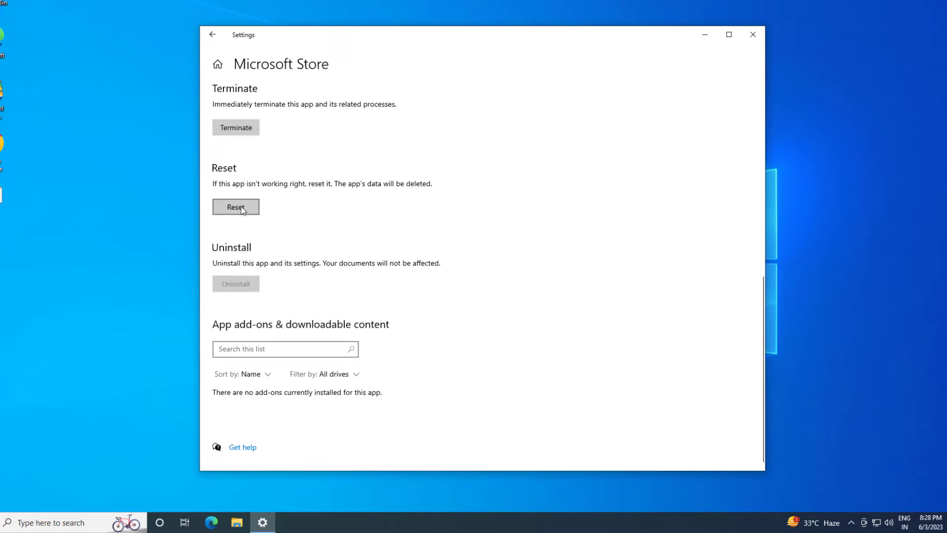
pyautogui.click(236, 206)
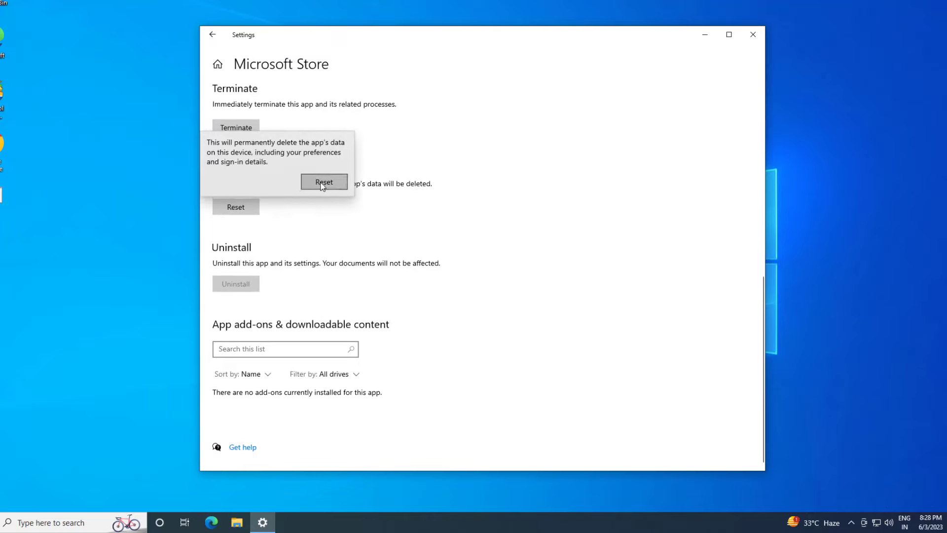
pyautogui.click(323, 181)
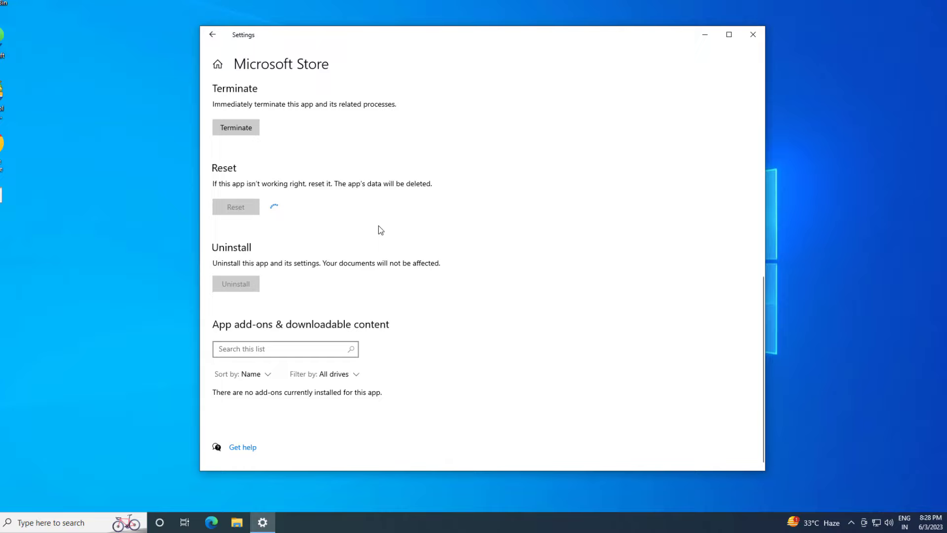